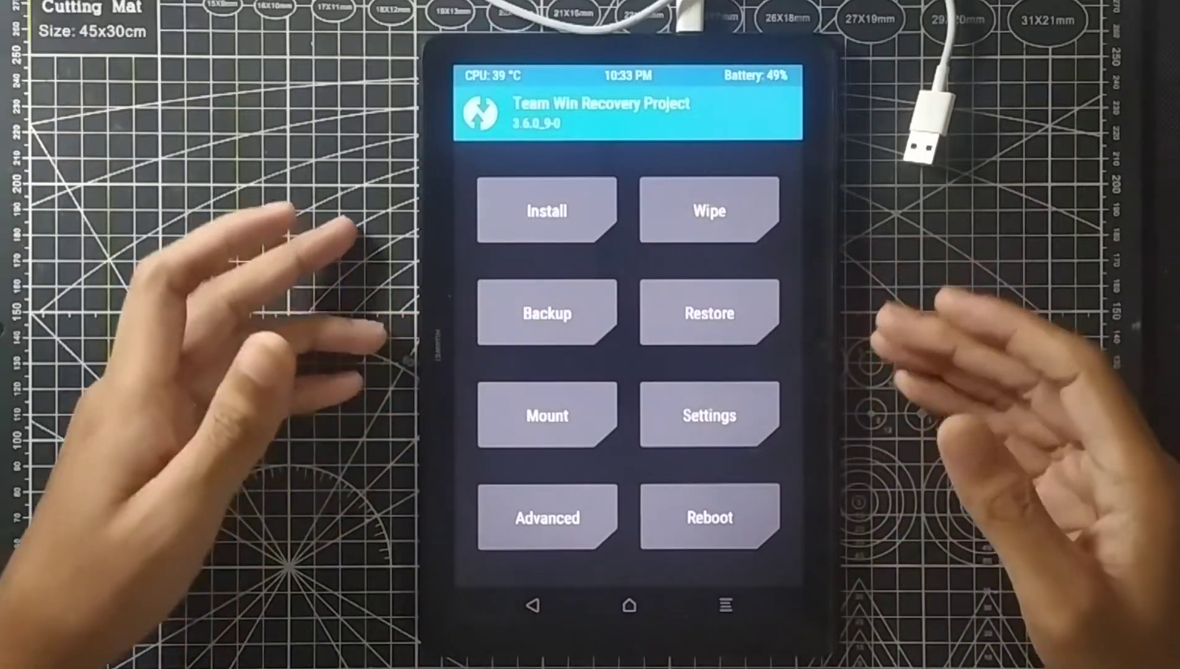
Step: Browse TWRP's Reboot options (System, Power Off, Recovery, Bootloader) and return to the main menu
{"action": "left_click", "coordinate": [707, 517]}
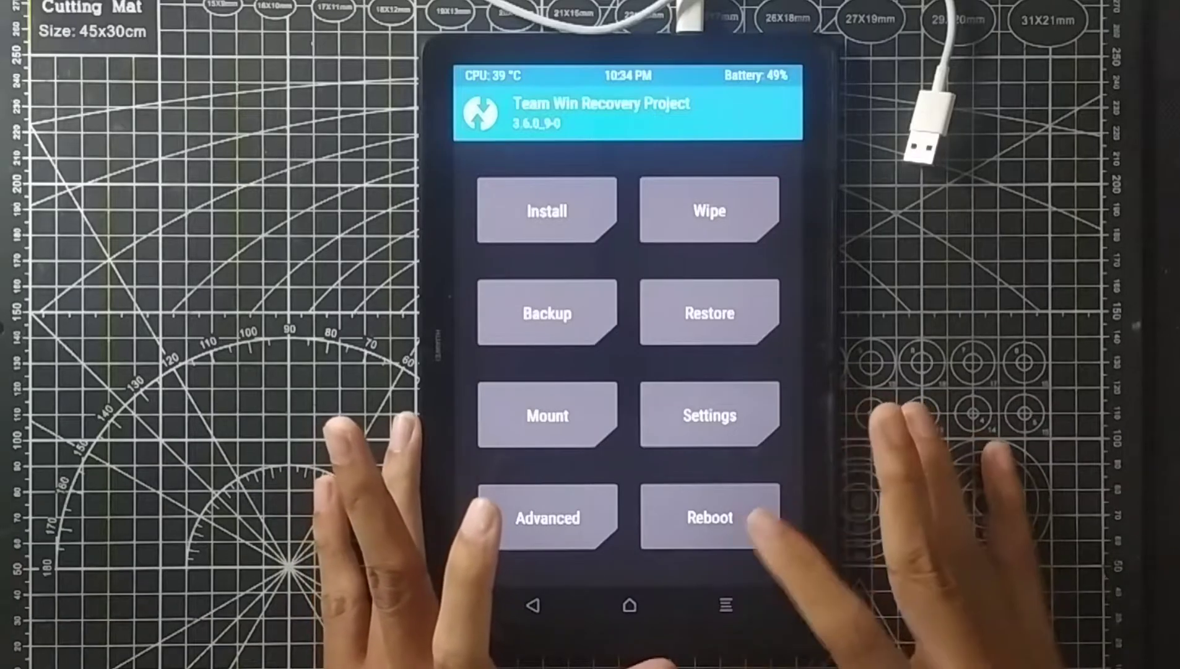
{"action": "left_click", "coordinate": [708, 517]}
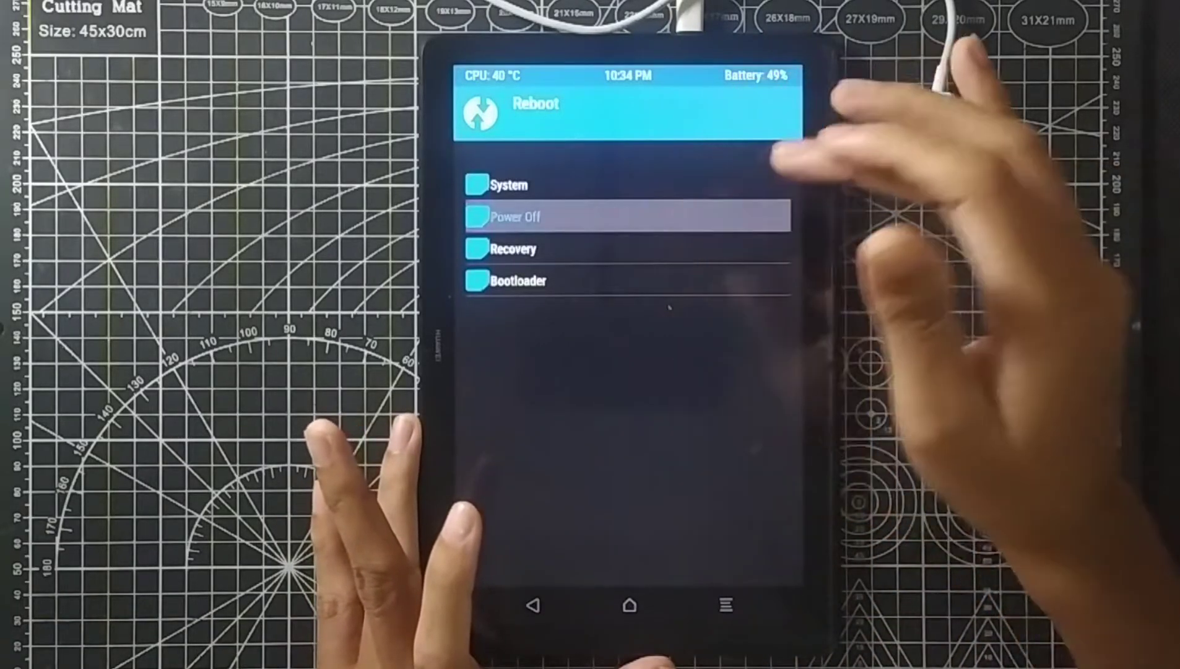
{"action": "left_click", "coordinate": [625, 217]}
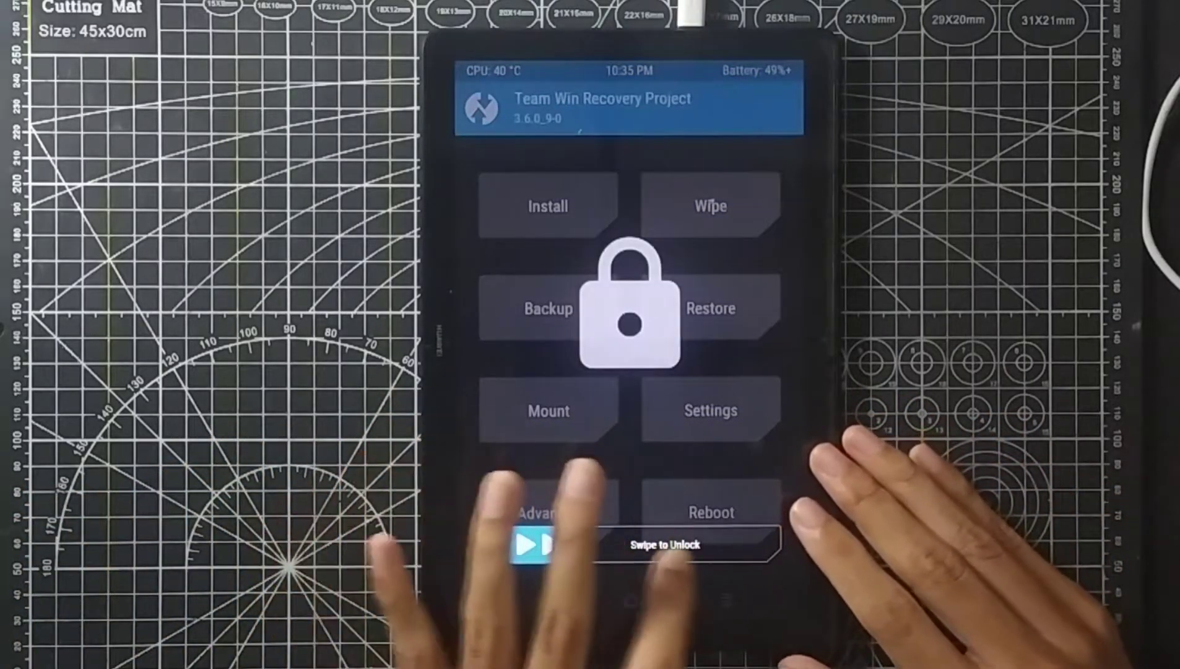
Step: Swipe to unlock TWRP and reboot the tablet into Huawei eRecovery
{"action": "left_click_drag", "start_coordinate": [542, 544], "coordinate": [753, 544]}
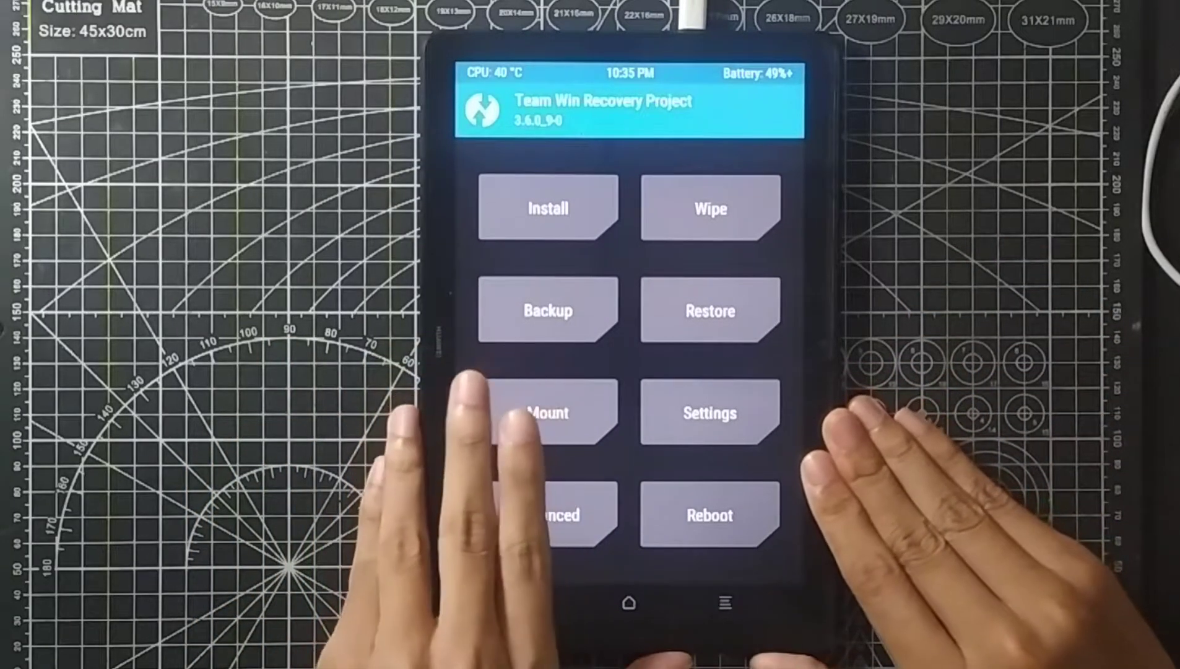
{"action": "left_click", "coordinate": [548, 412]}
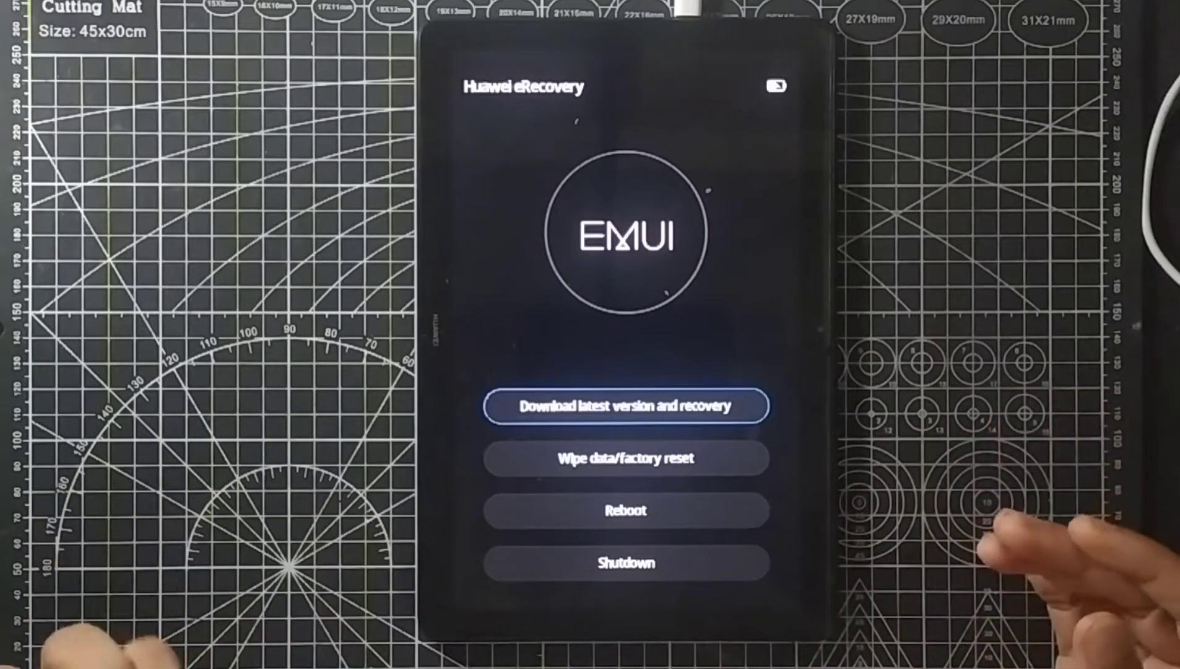
Step: Choose 'Download latest version and recovery' and confirm, reaching the Select WIFI list
{"action": "left_click", "coordinate": [628, 405]}
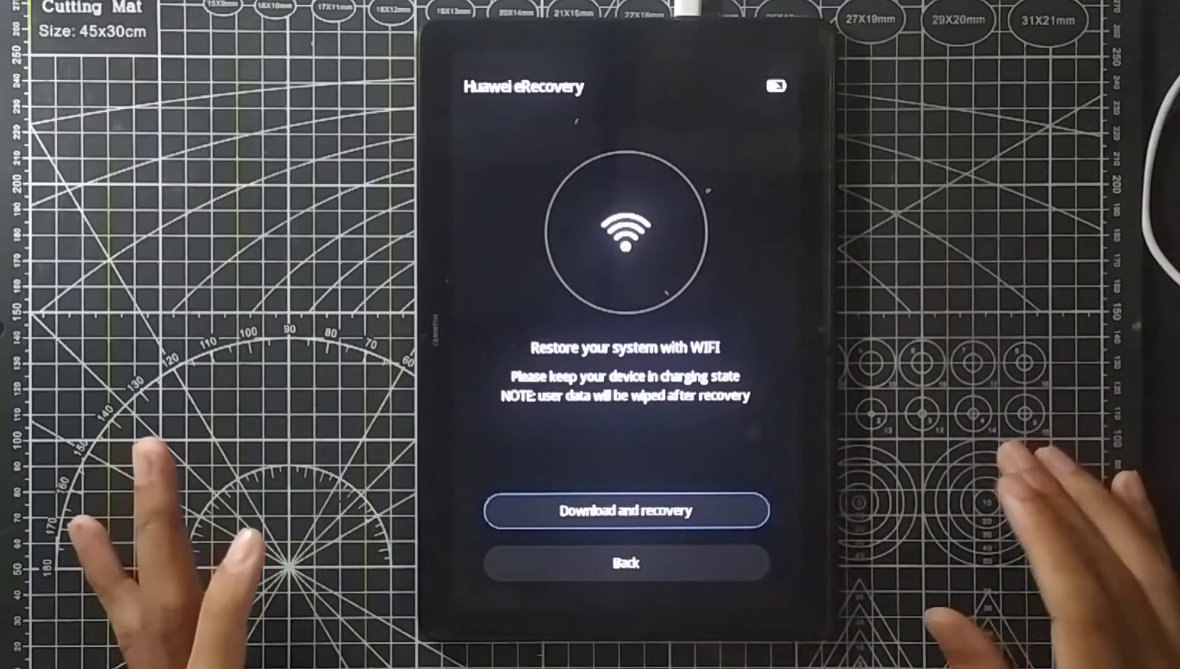
{"action": "left_click", "coordinate": [626, 511]}
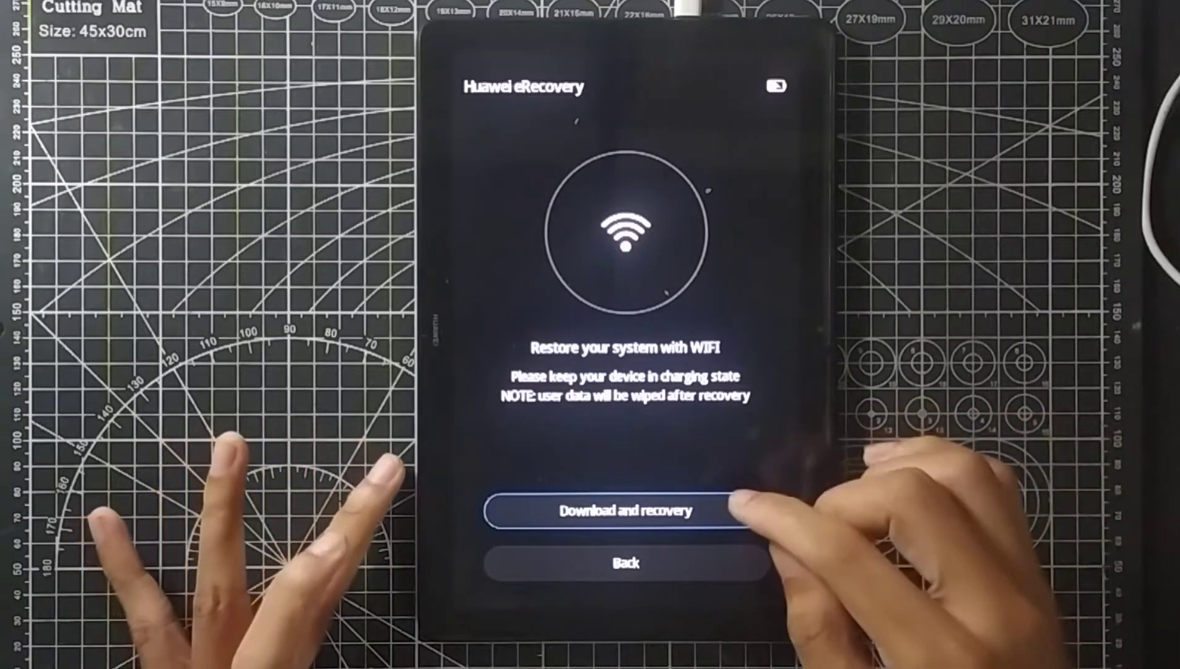
{"action": "left_click", "coordinate": [624, 511]}
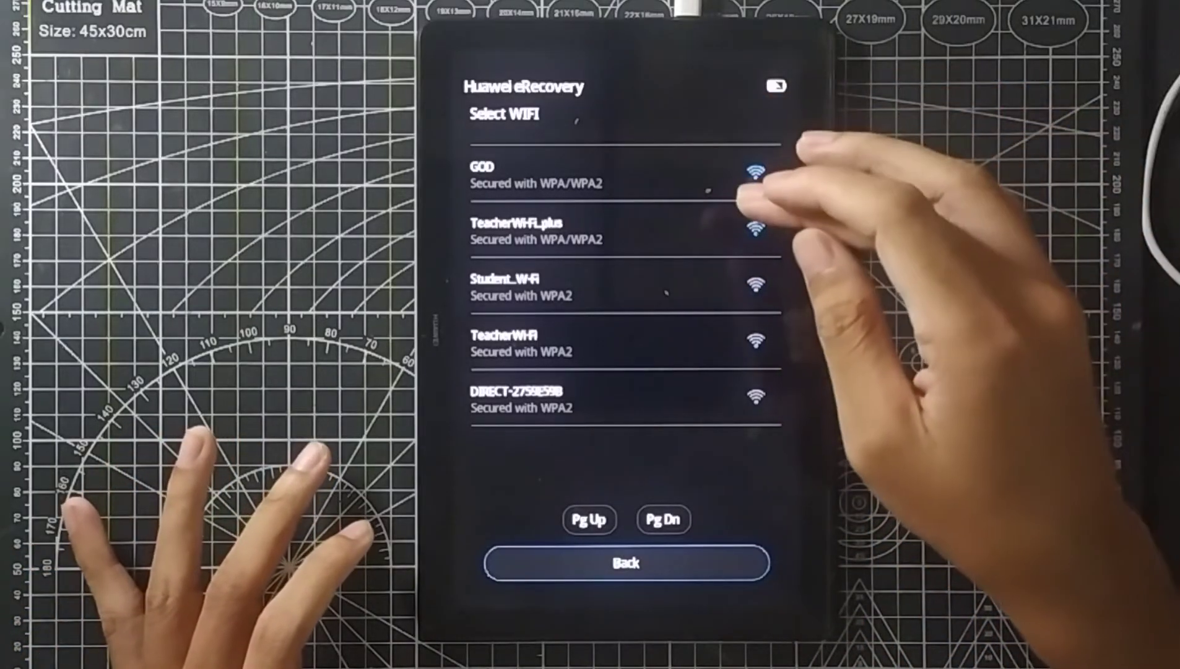
Step: Join the Student Wi-Fi network, re-entering its password after the first attempt fails
{"action": "left_click", "coordinate": [519, 286]}
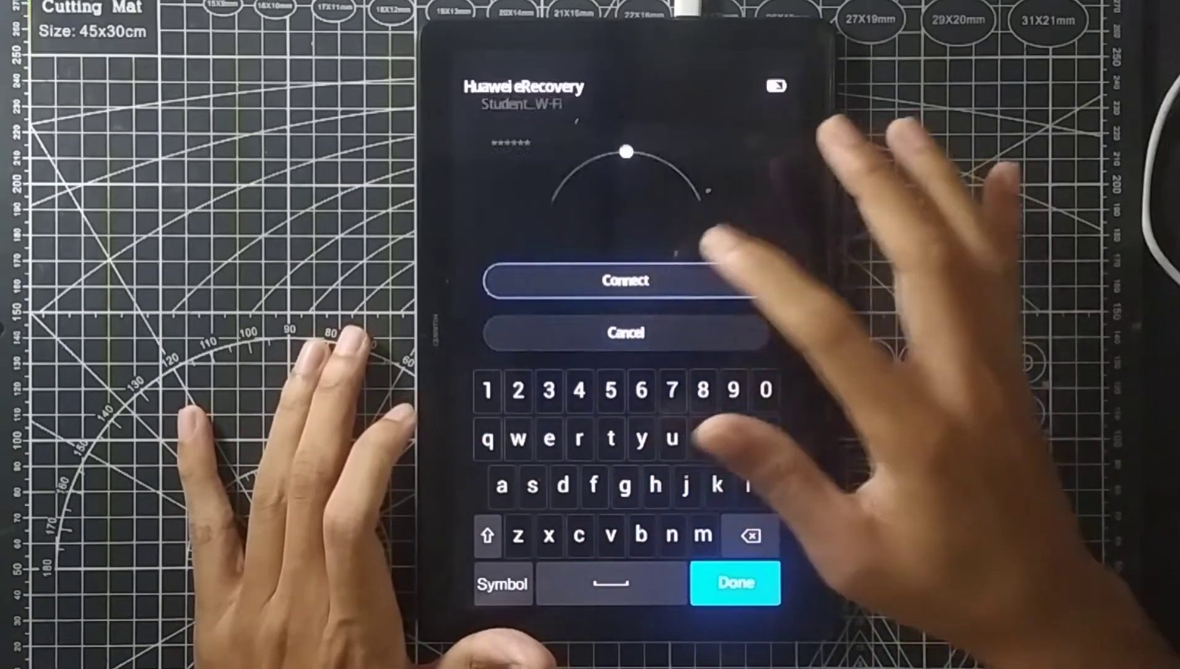
{"action": "left_click", "coordinate": [626, 279]}
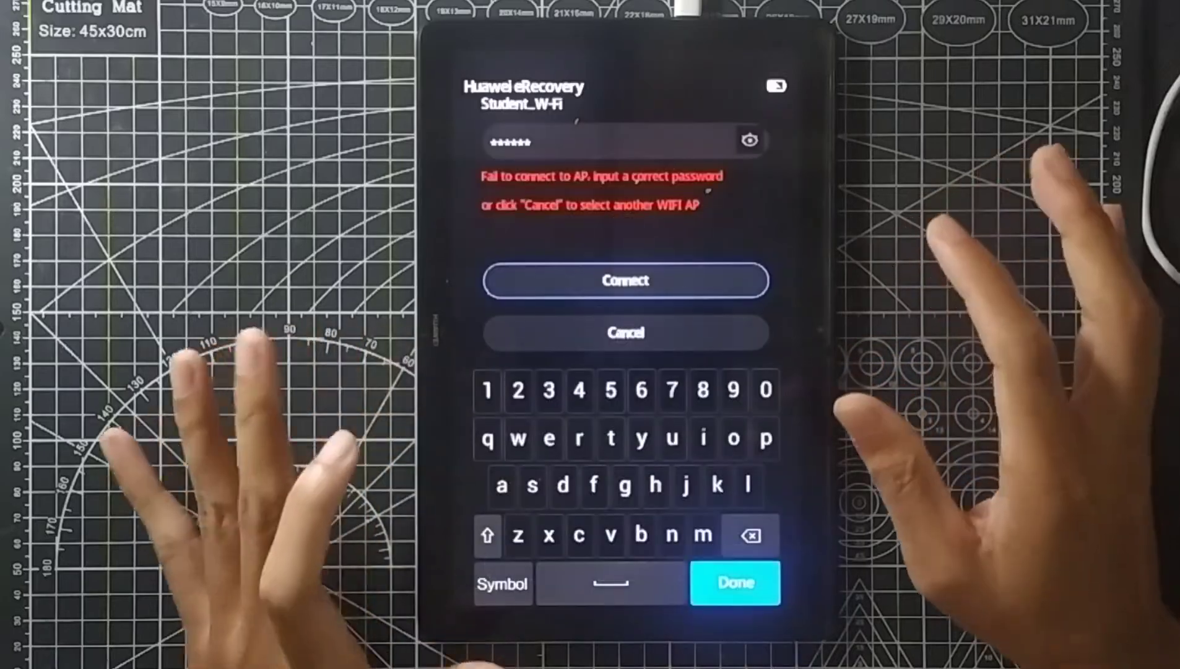
{"action": "left_click", "coordinate": [748, 535]}
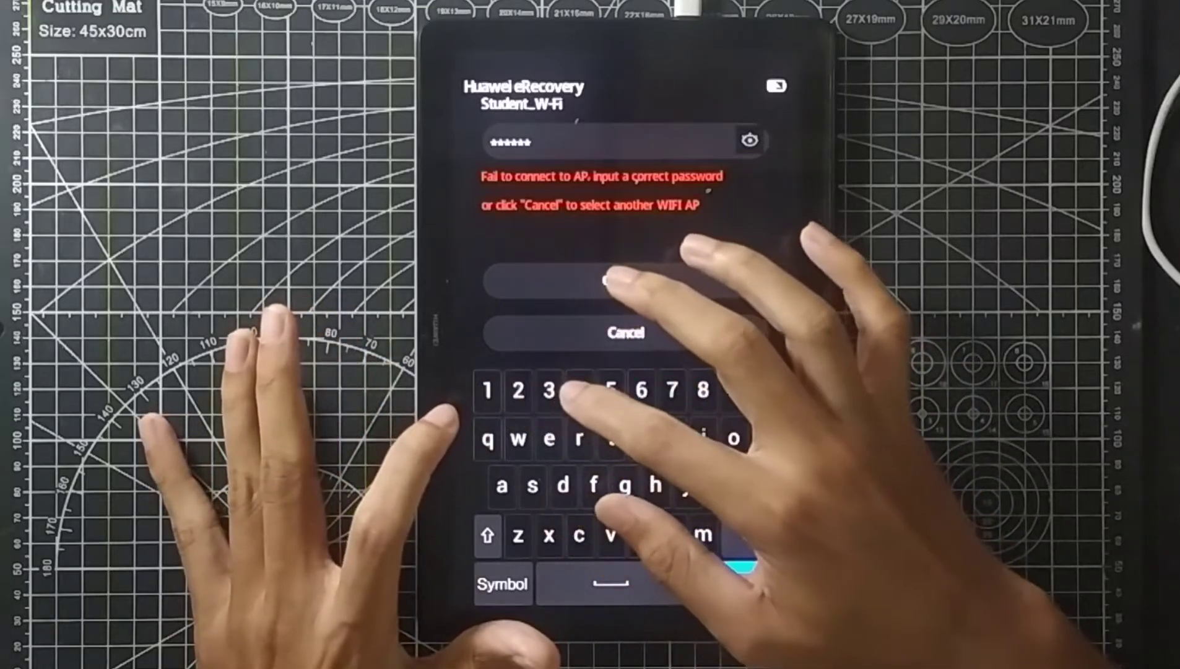
{"action": "left_click", "coordinate": [623, 282]}
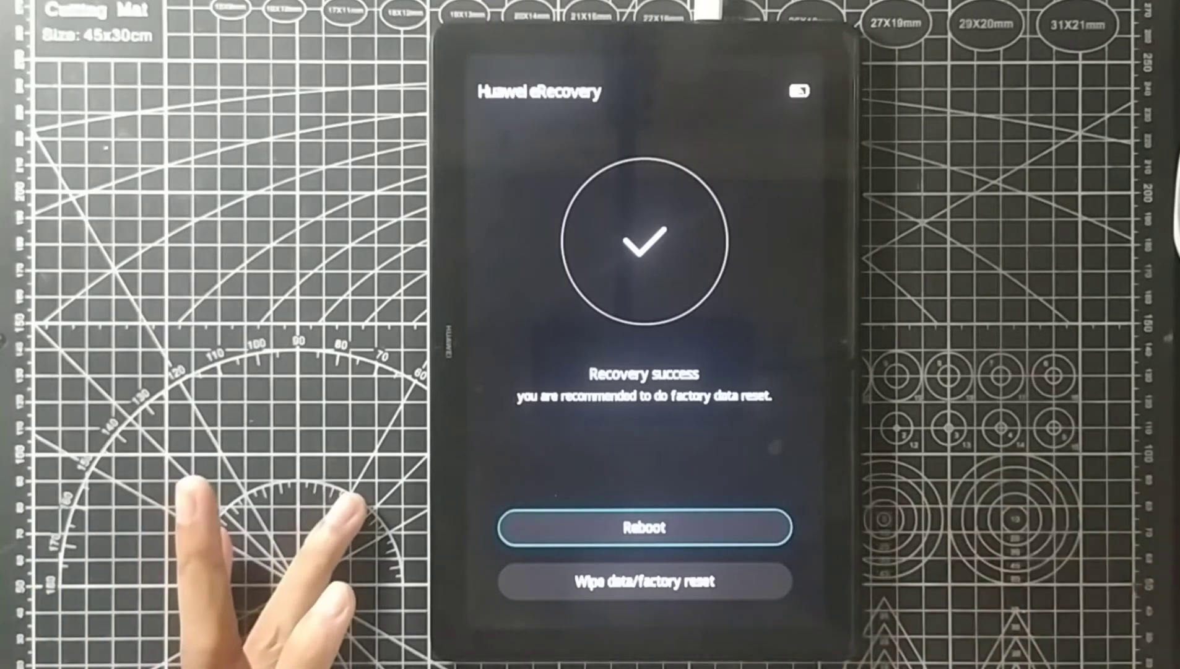
Step: Reboot the tablet from the Recovery success screen once the download and restore finish
{"action": "left_click", "coordinate": [641, 526]}
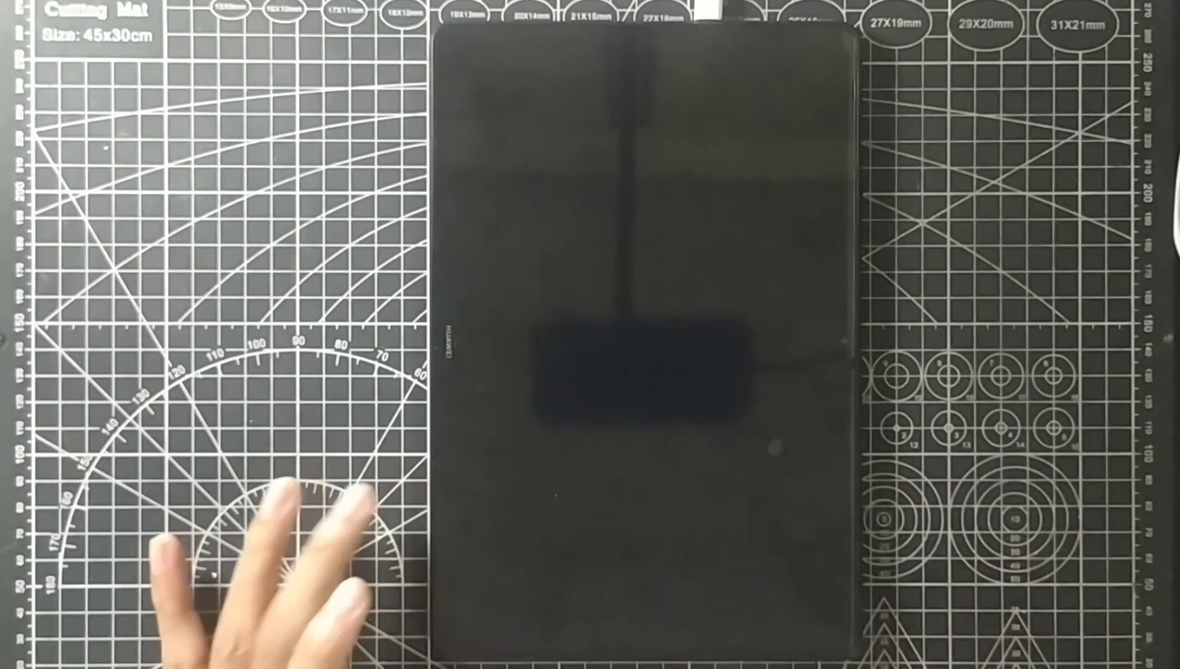